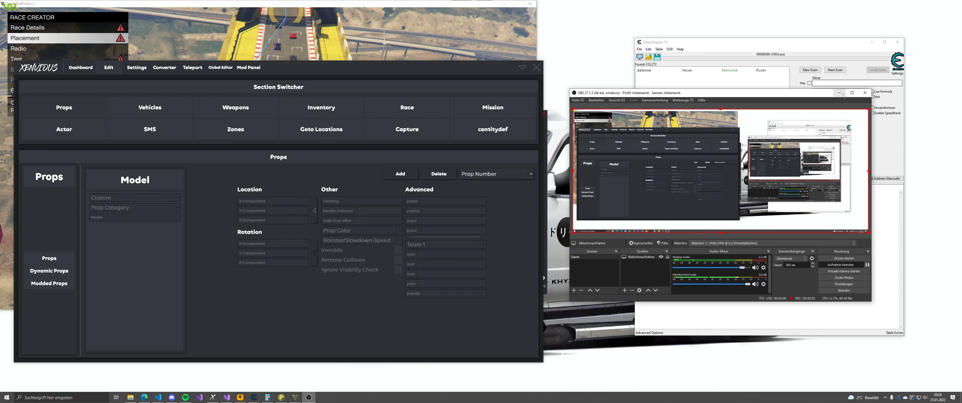
- Move the Xenvious window aside so the game's race creator is visible beside it
click(839, 92)
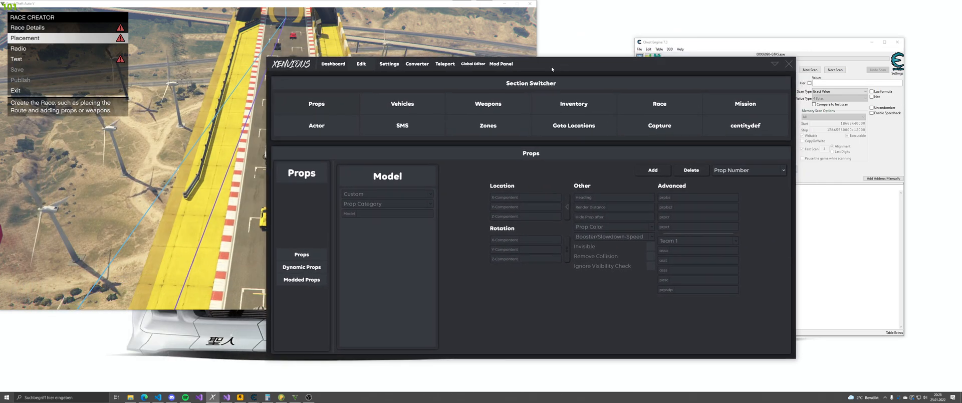
drag(552, 69, 384, 80)
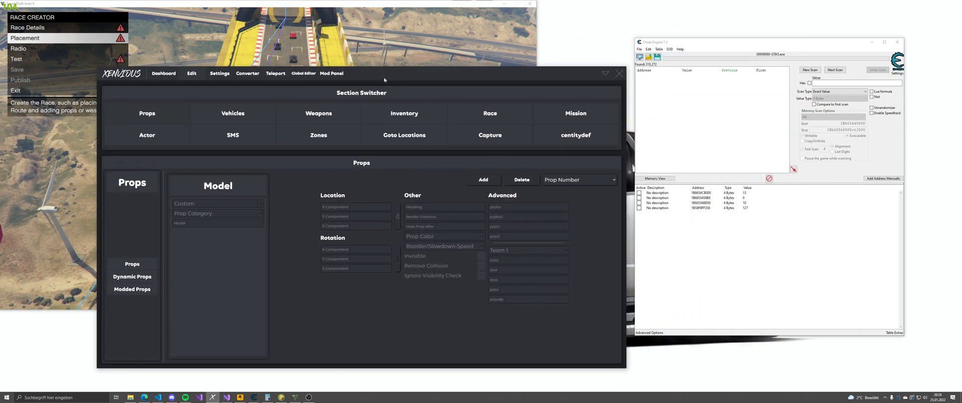
mouse_move(396, 93)
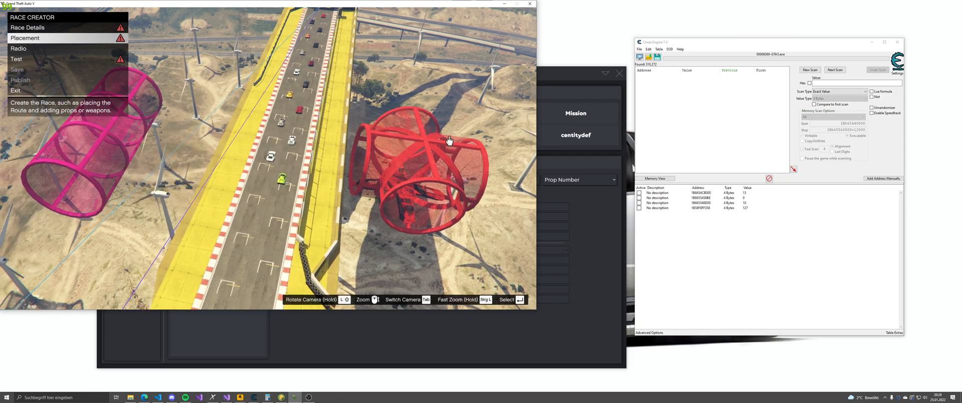
- Bring the GTA V race creator window to the front
click(25, 38)
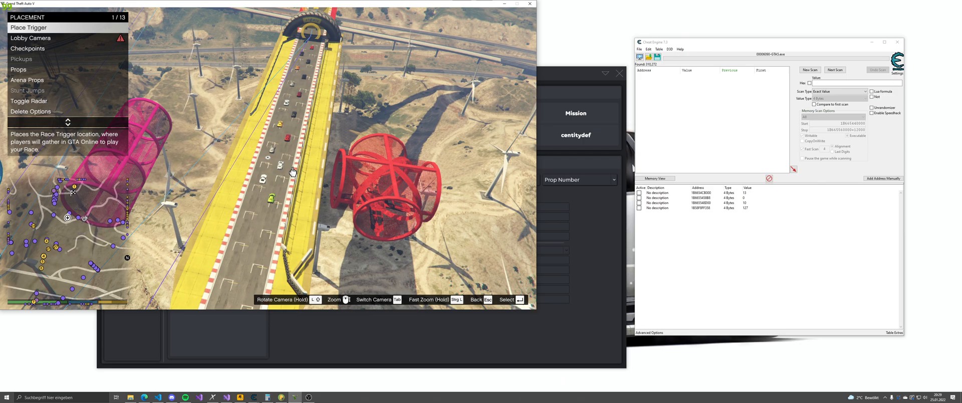
mouse_move(329, 181)
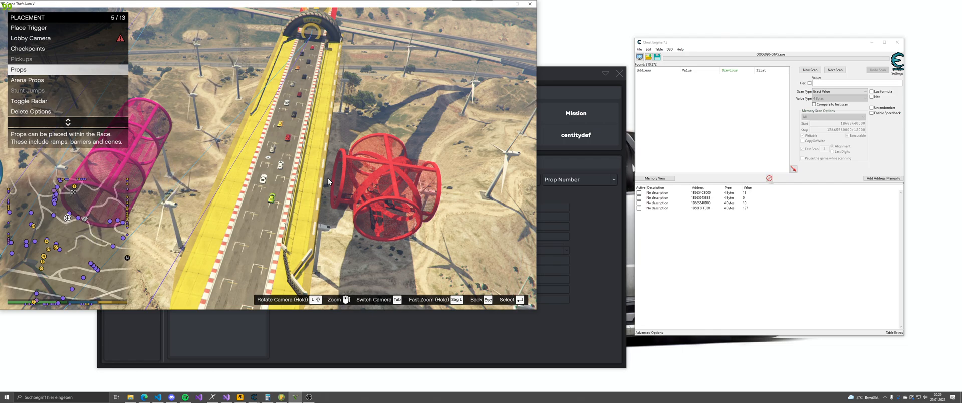
mouse_move(222, 150)
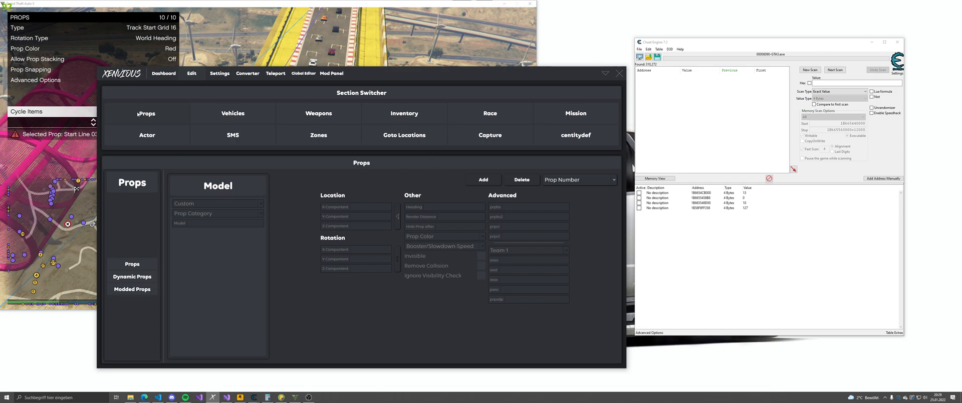
- Load prop number 126 with its model, coordinates, 360 heading and yellow color
click(637, 180)
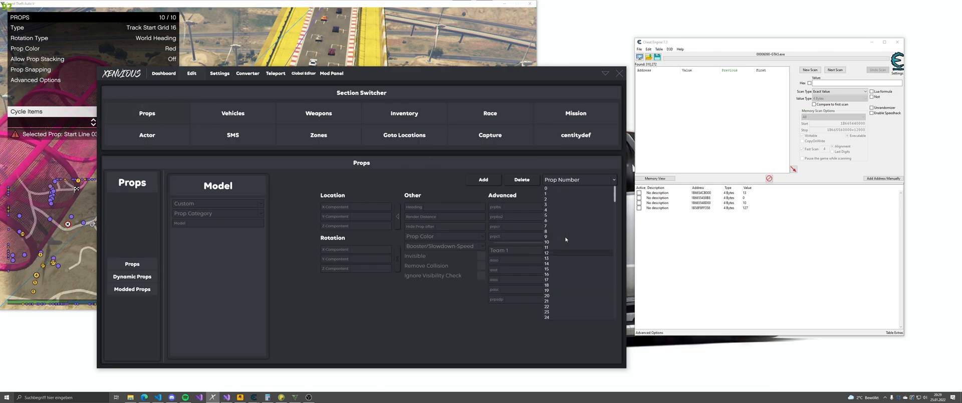
click(577, 179)
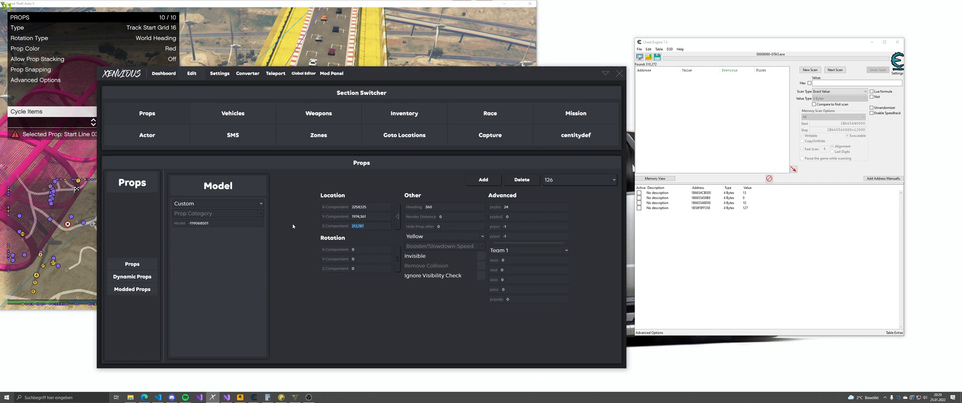
click(361, 226)
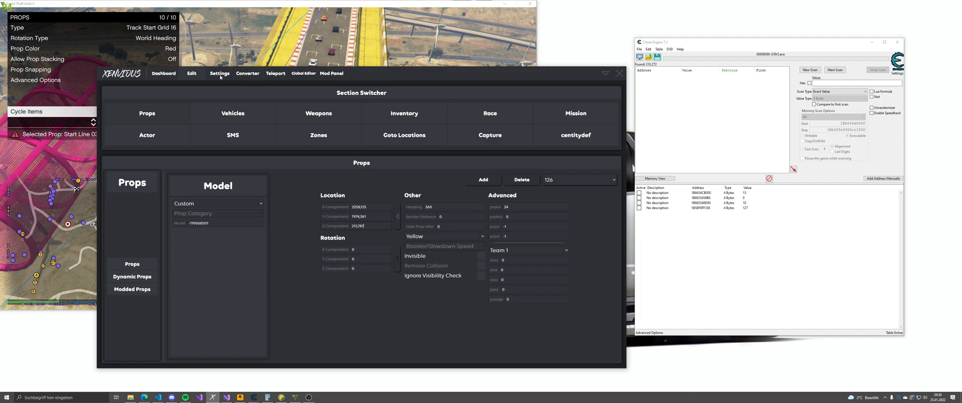
- Set the movement size to 100 on the Settings page
click(219, 73)
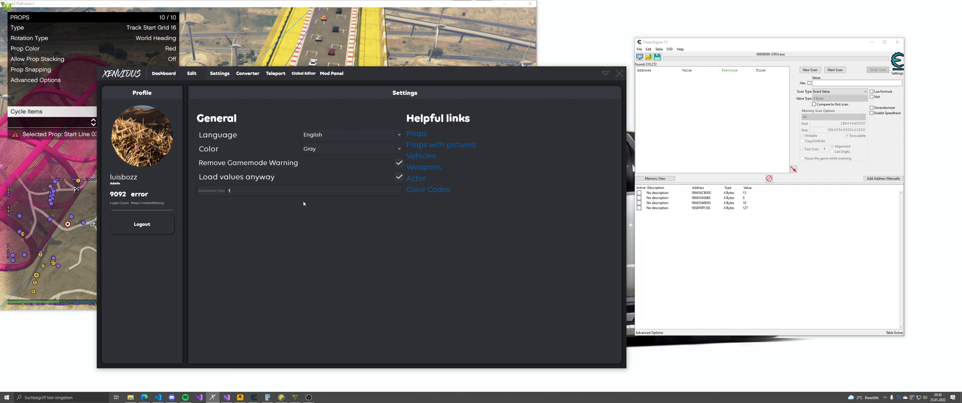
mouse_move(304, 210)
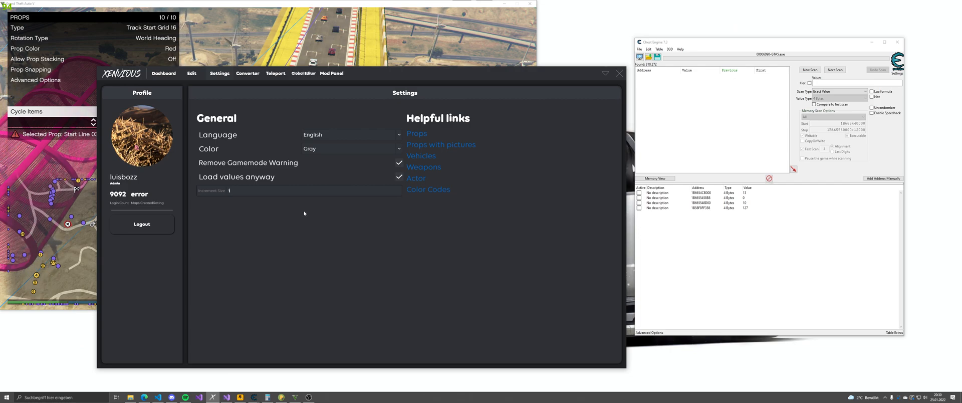
text(1000)
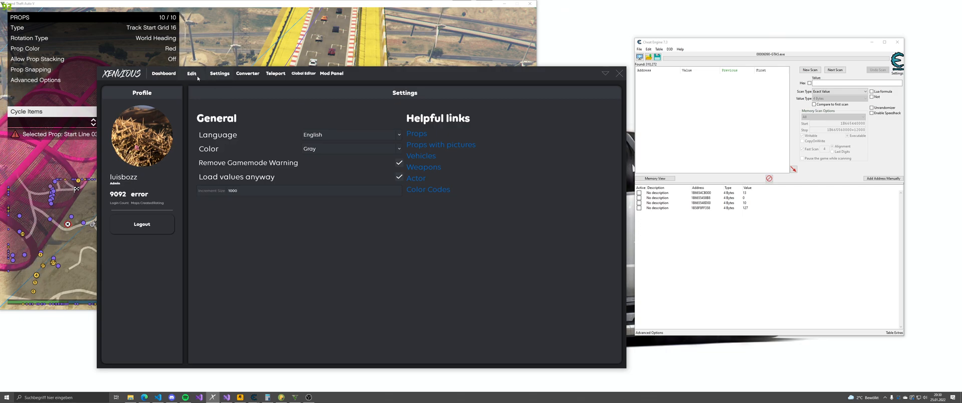
- Return to the prop editor to raise prop 126's Z coordinate
click(163, 73)
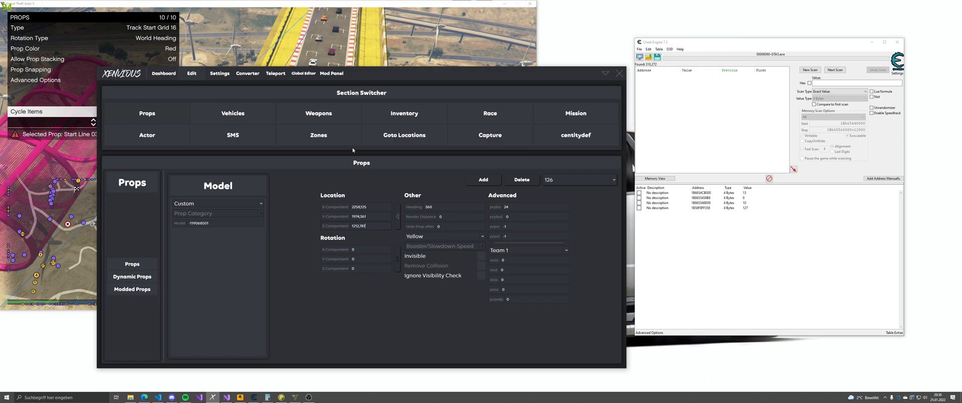
mouse_move(583, 185)
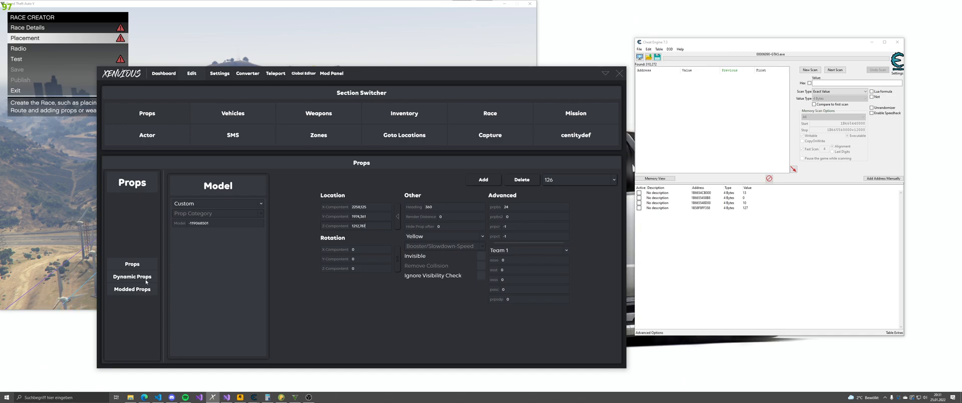
- View the dynamic props, then switch to the Race section showing checkpoint 0
click(132, 276)
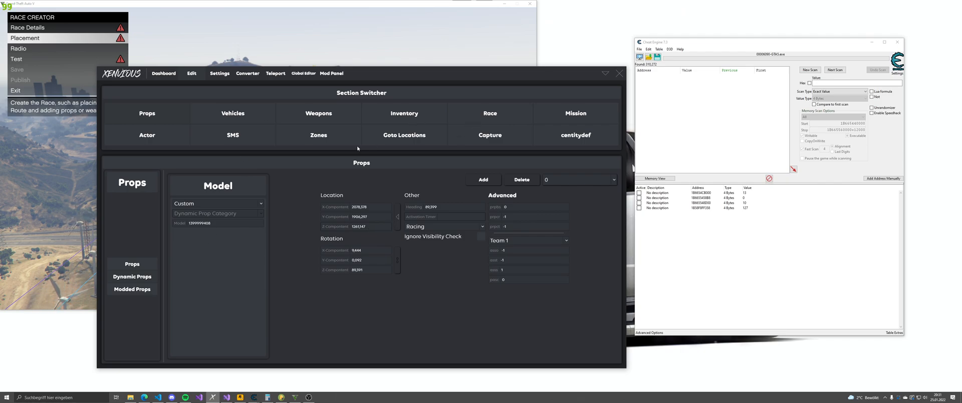
click(490, 113)
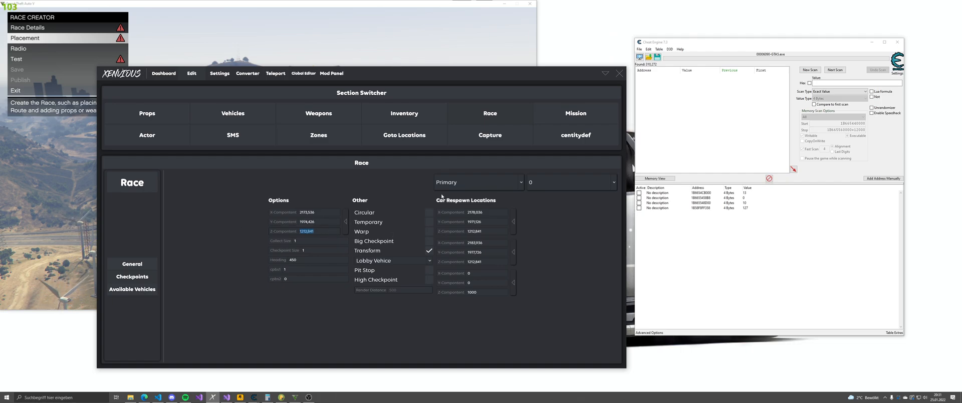
- Switch from the checkpoint type list to the race's General options page
click(477, 181)
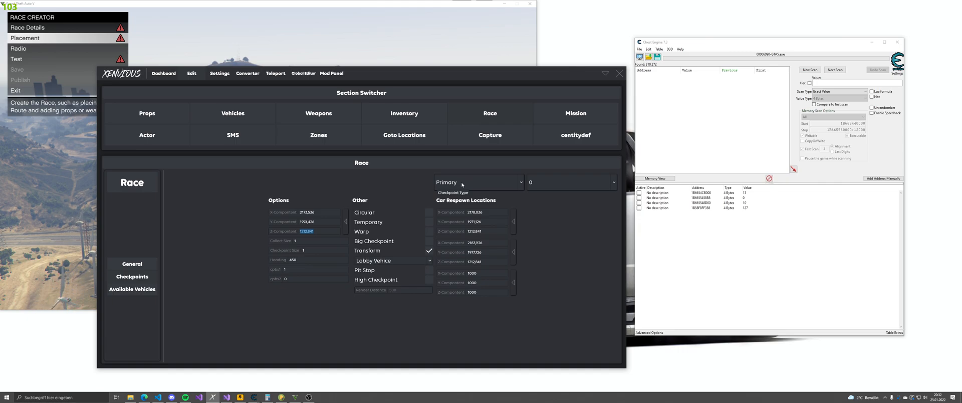
click(479, 182)
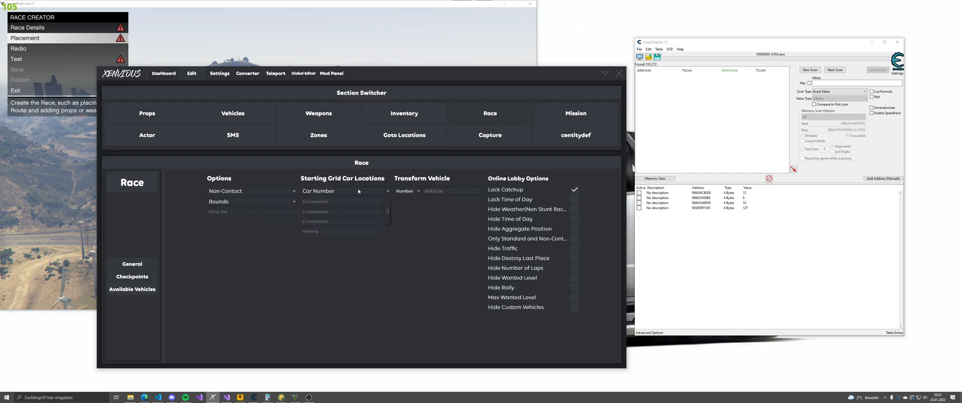
- Load starting grid car 0's location coordinates on the Race General page
click(346, 190)
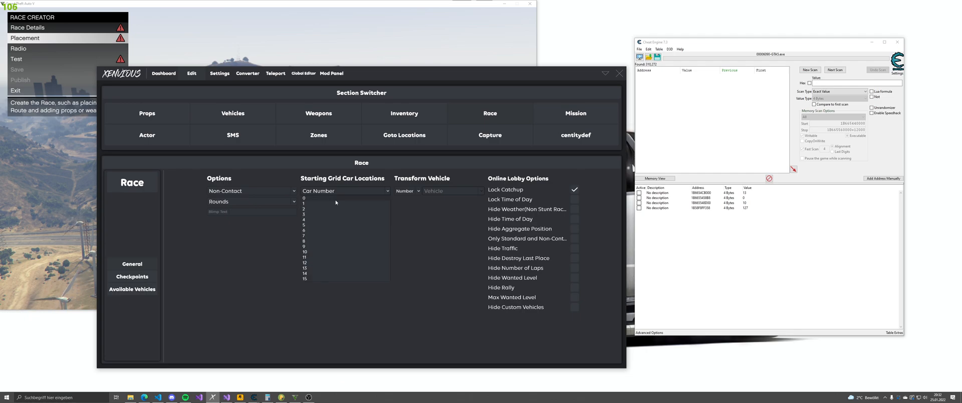
click(304, 198)
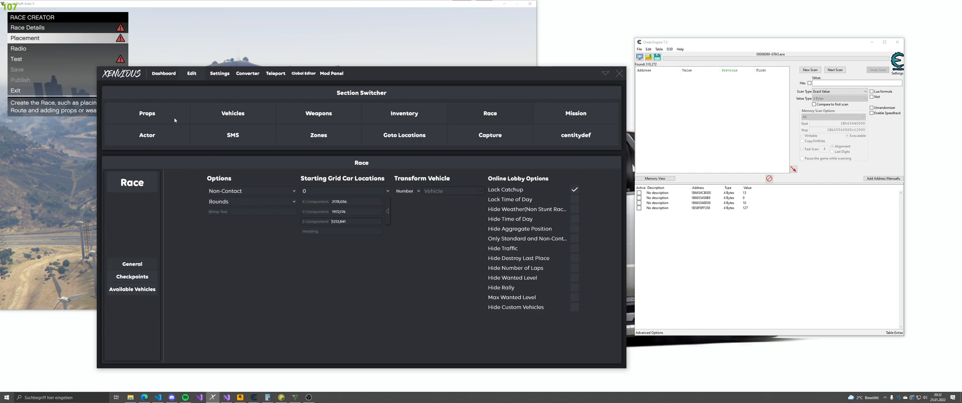
click(146, 113)
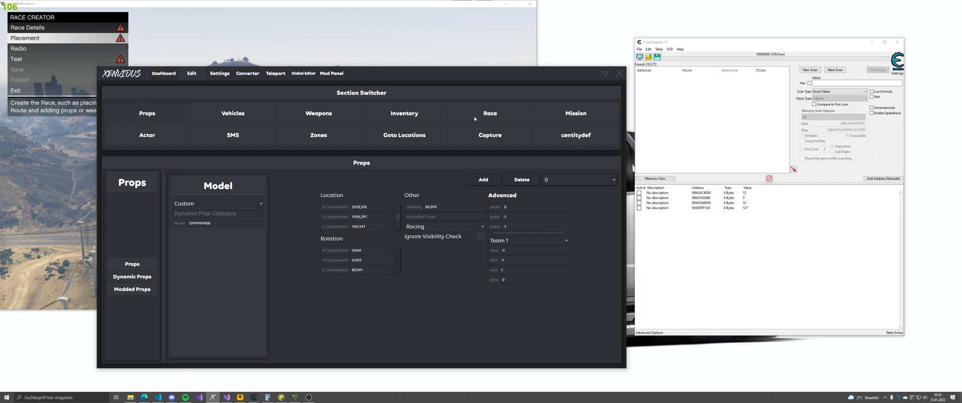
click(489, 113)
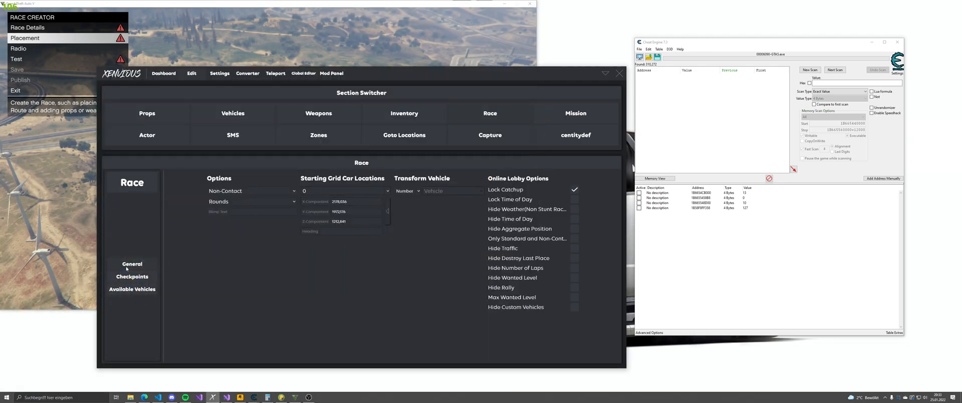
- Open the race checkpoints editor and select secondary checkpoint 0
click(132, 276)
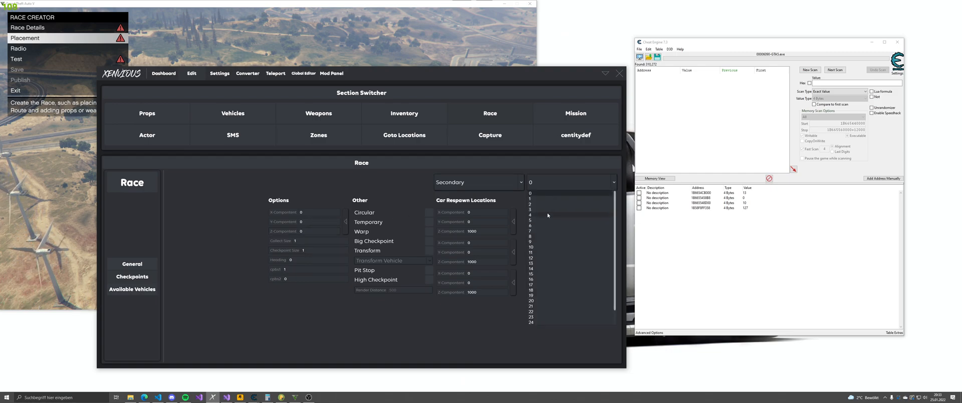
click(530, 216)
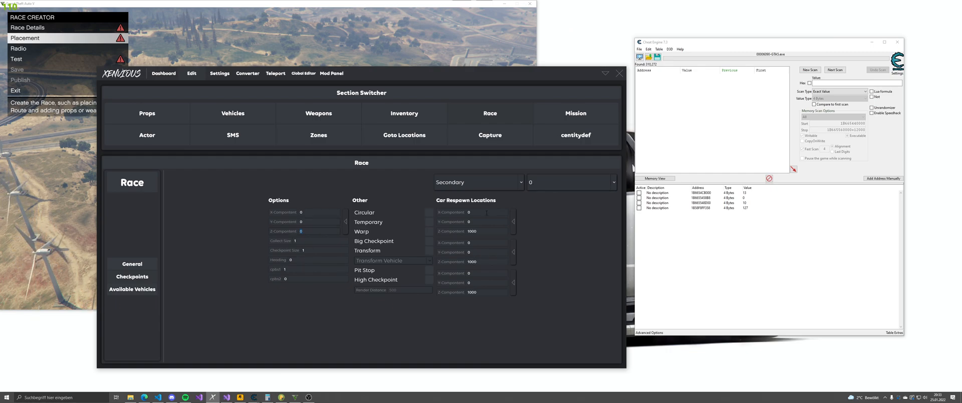
mouse_move(563, 185)
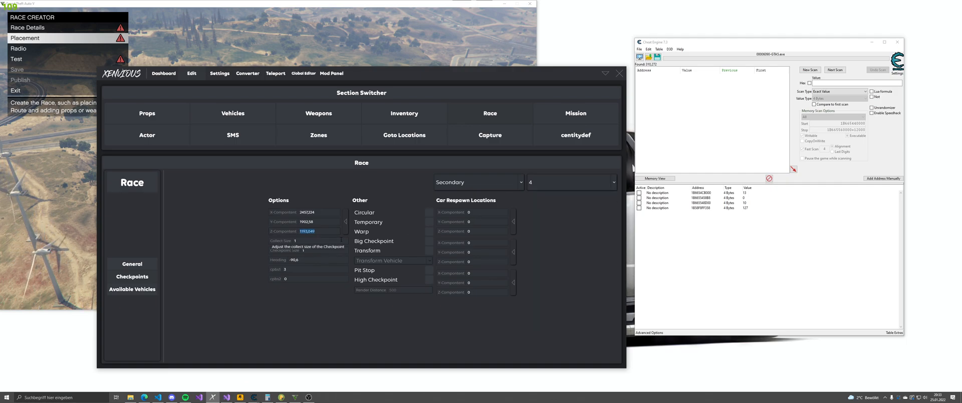
mouse_move(575, 192)
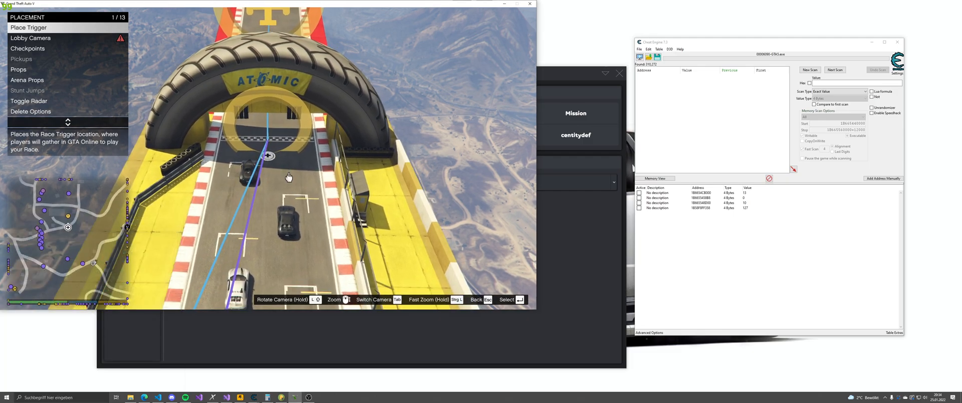
mouse_move(285, 247)
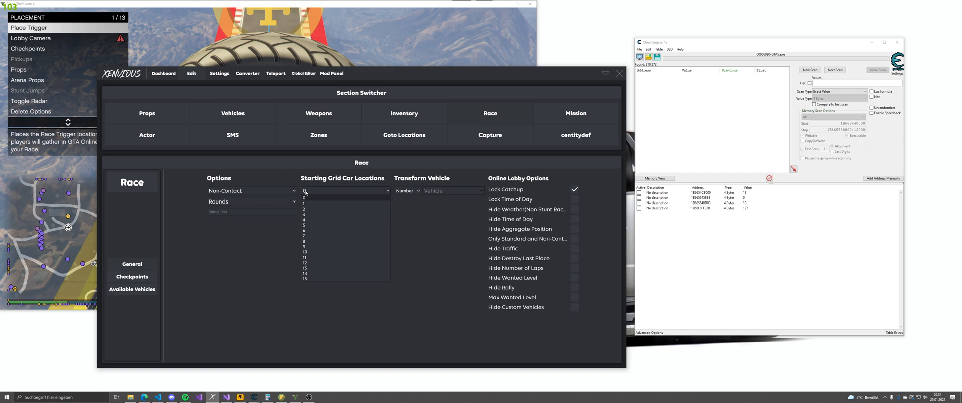
- Select an entry from the starting grid car locations list
click(304, 199)
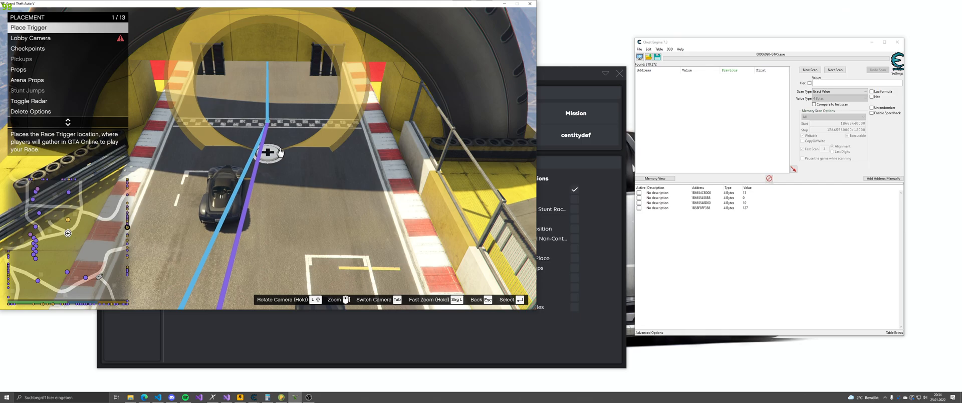
mouse_move(293, 177)
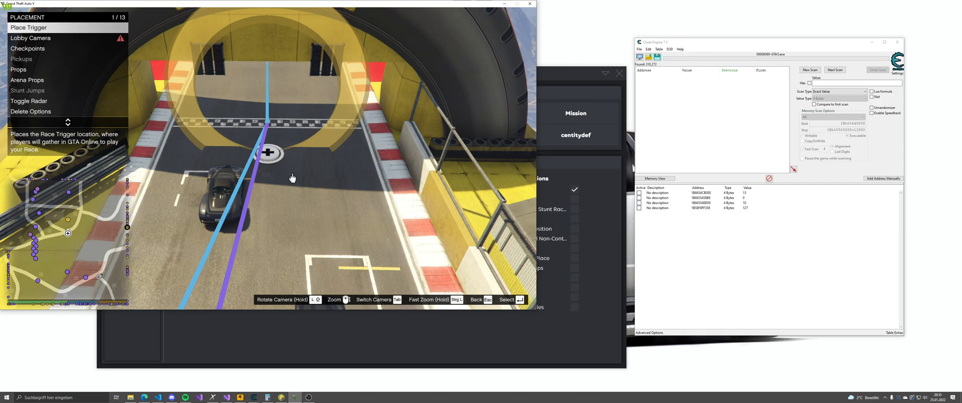
click(6, 396)
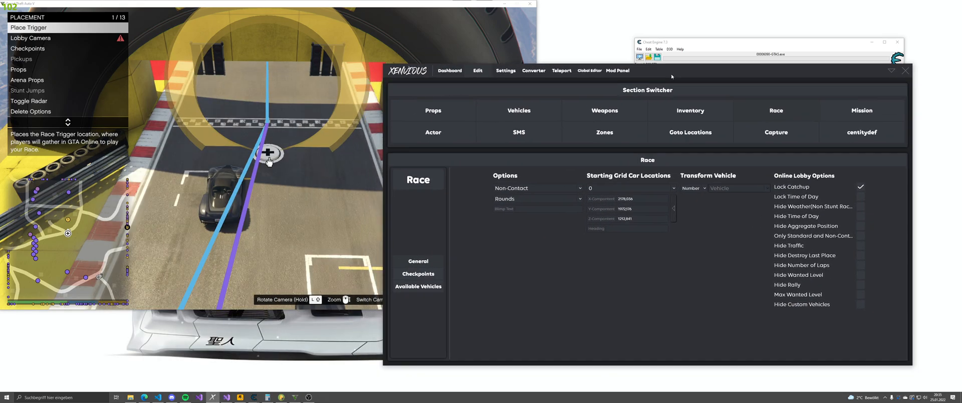
mouse_move(686, 271)
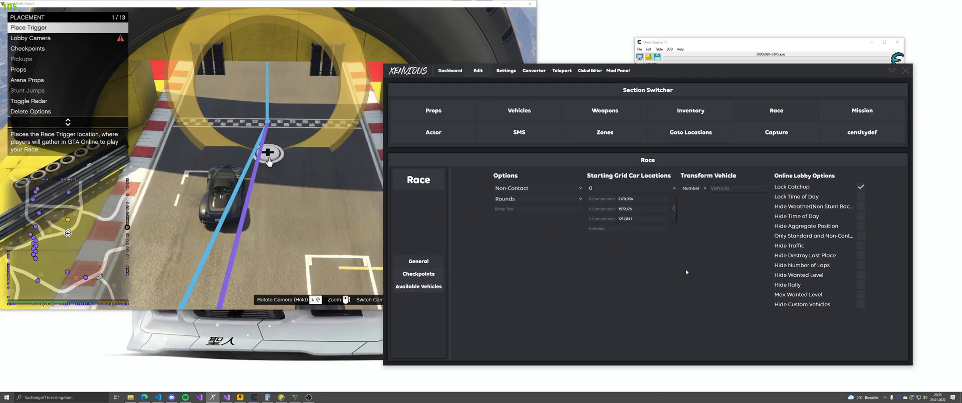
mouse_move(672, 208)
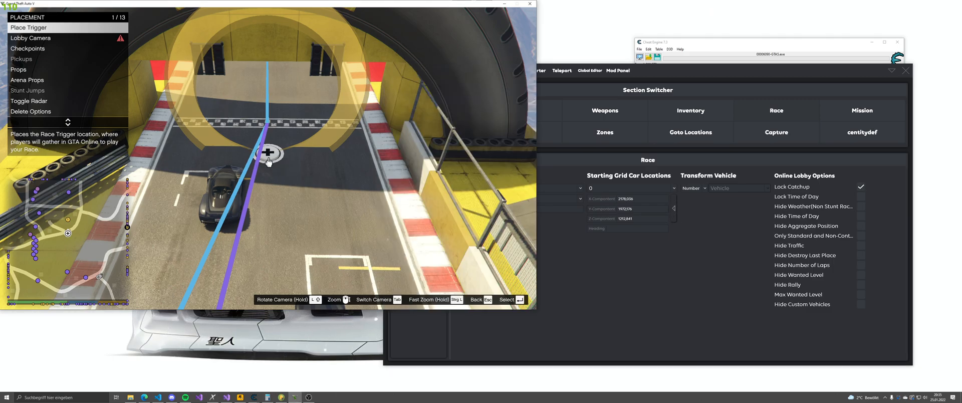
mouse_move(302, 175)
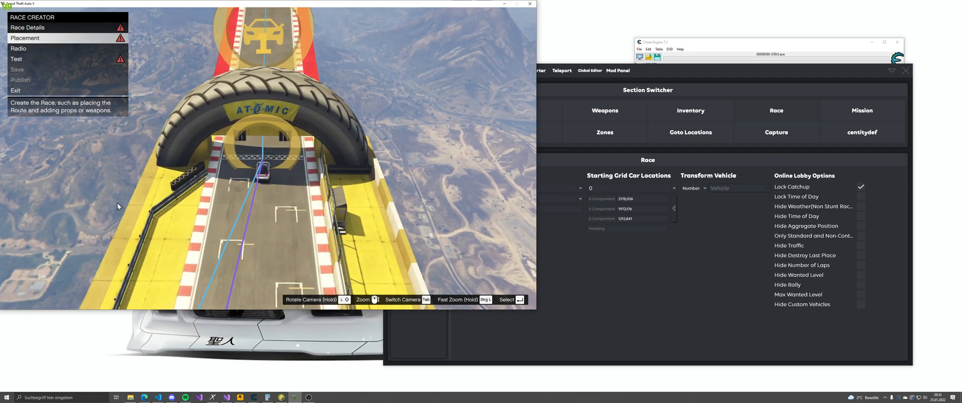
- Bring the race editor forward and browse the Props, Actor, Vehicles and Zones sections in turn
click(775, 110)
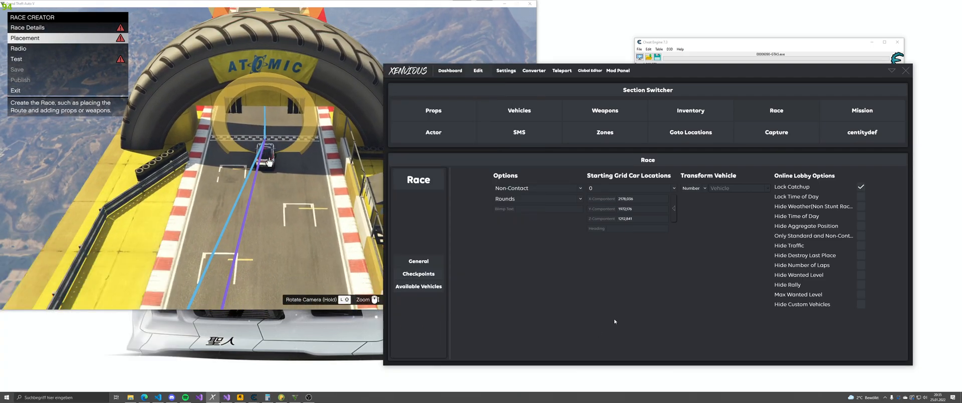
mouse_move(441, 147)
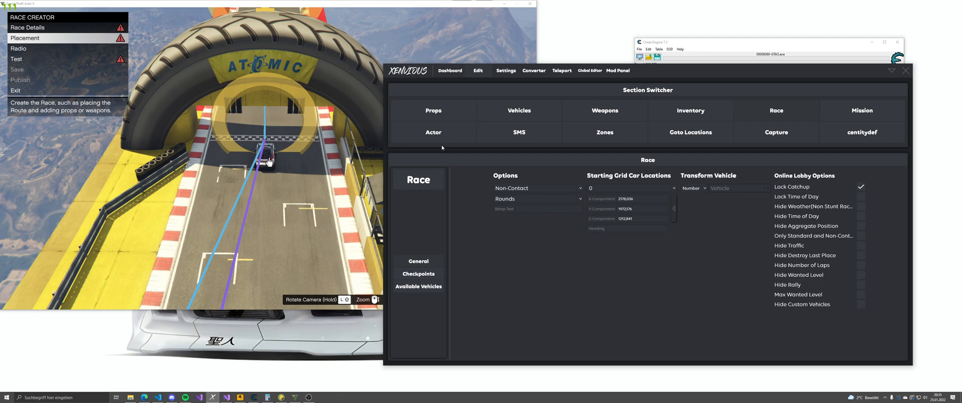
mouse_move(443, 140)
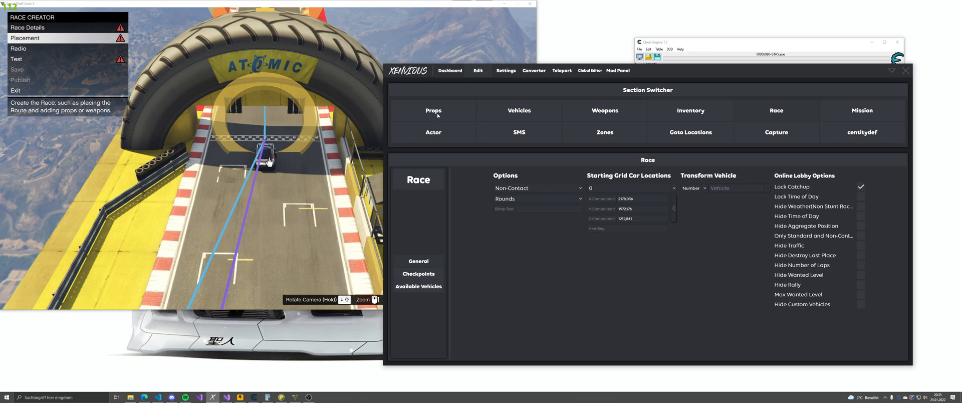
click(433, 111)
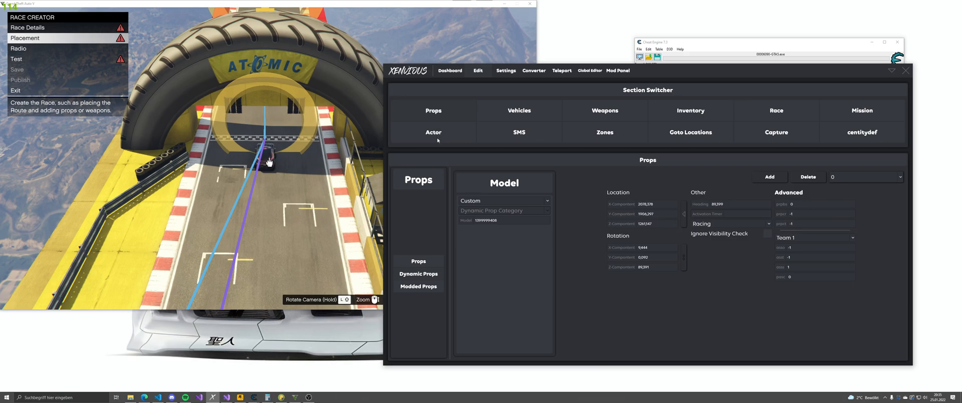
click(433, 133)
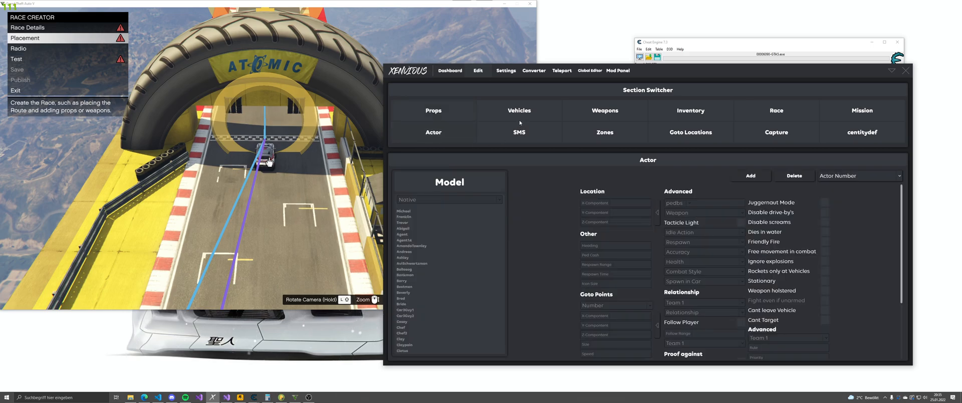
click(518, 110)
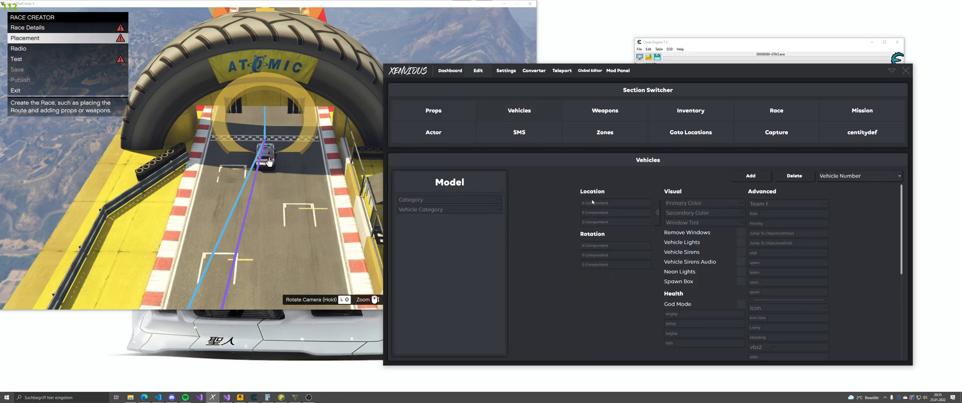
click(603, 132)
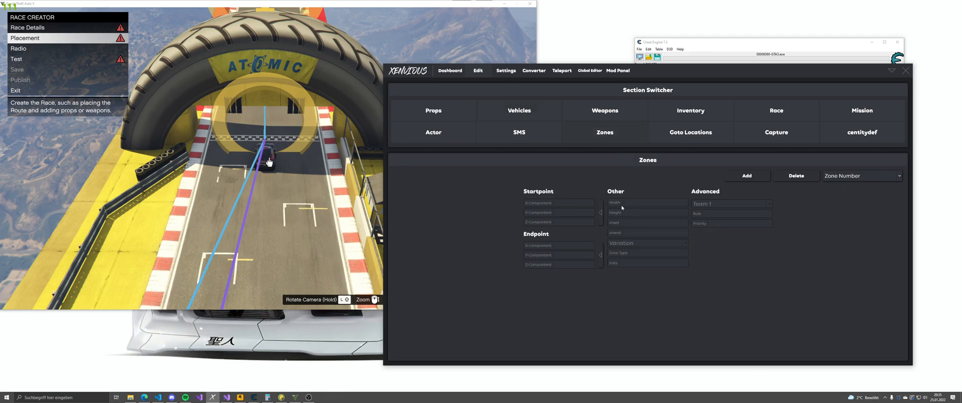
mouse_move(572, 265)
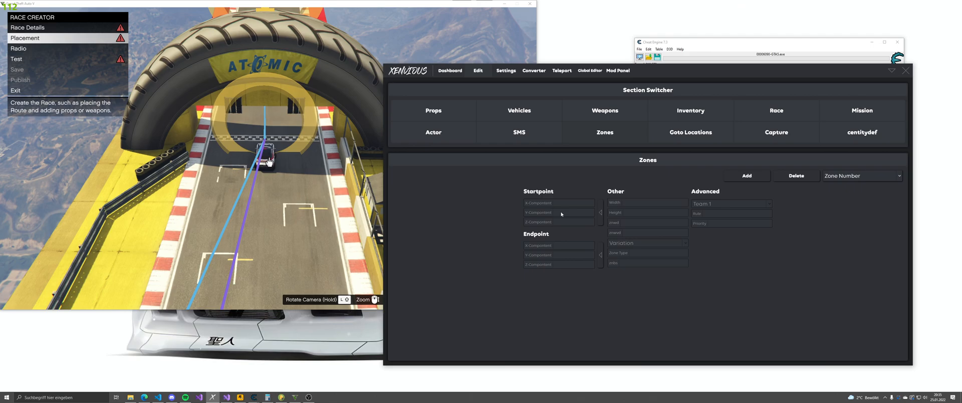
mouse_move(553, 235)
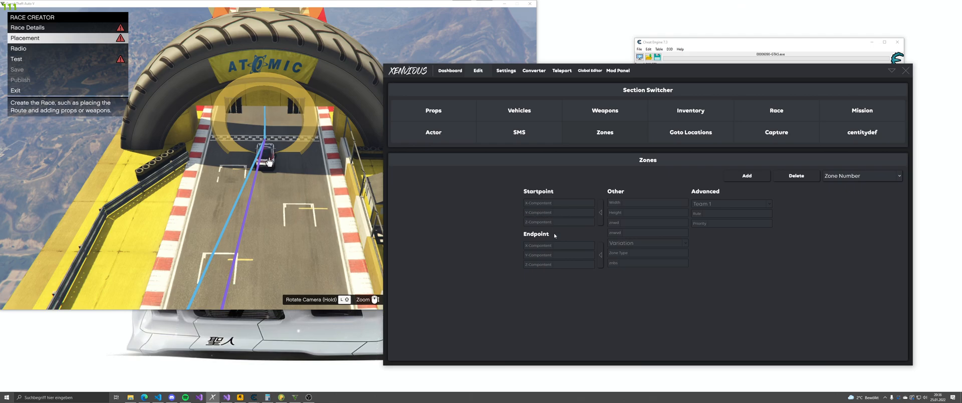
mouse_move(552, 221)
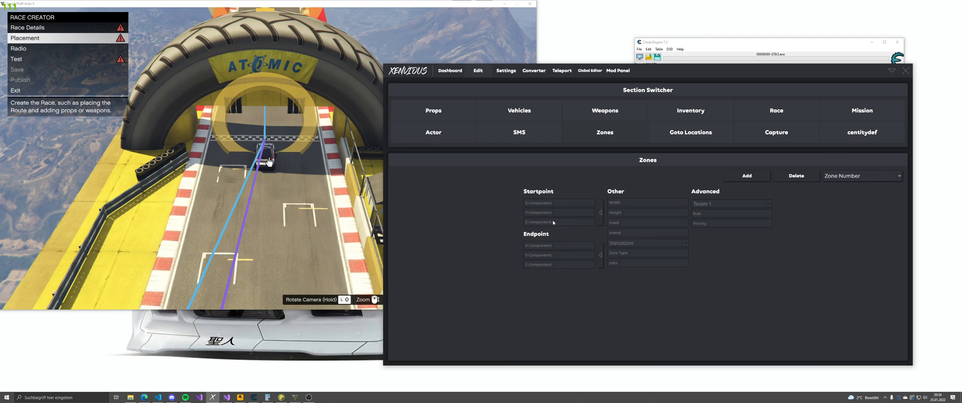
mouse_move(599, 137)
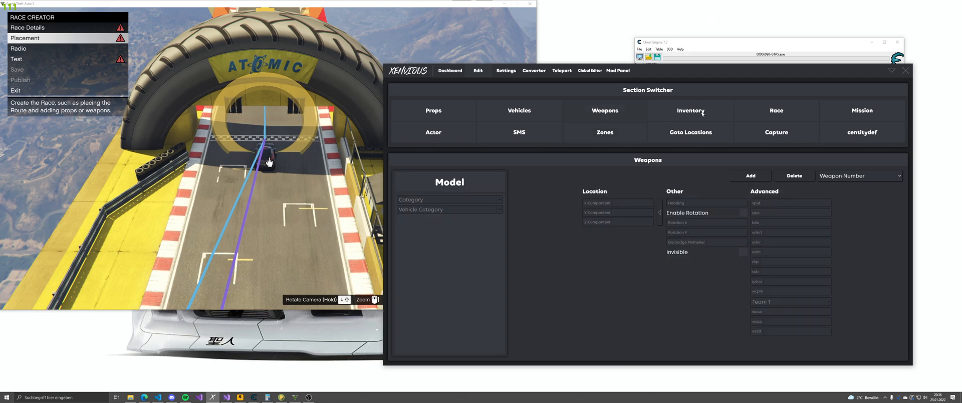
- Browse the Goto Locations and Capture sections, then land on the Mission settings
click(690, 132)
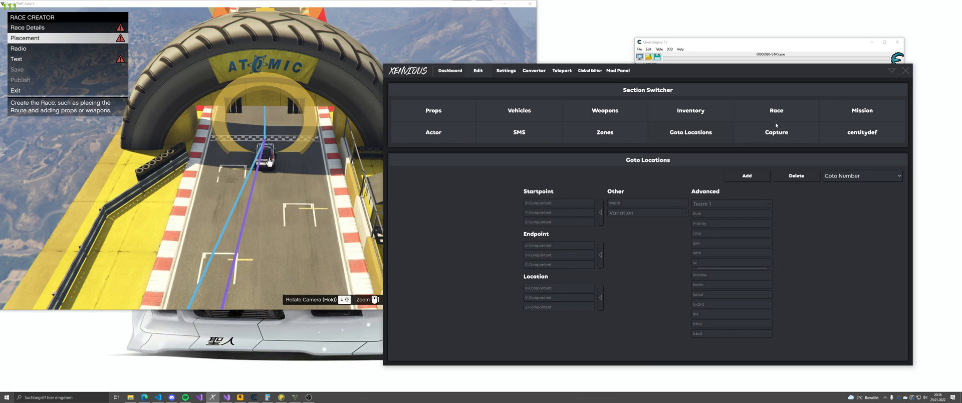
click(775, 132)
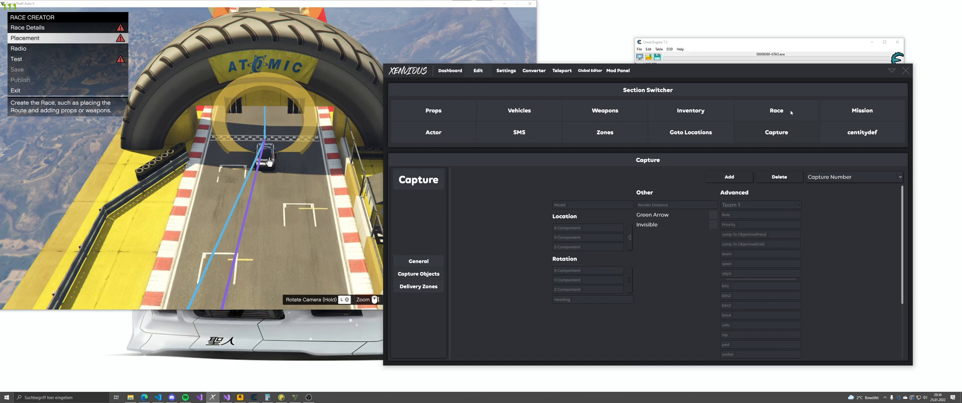
click(861, 111)
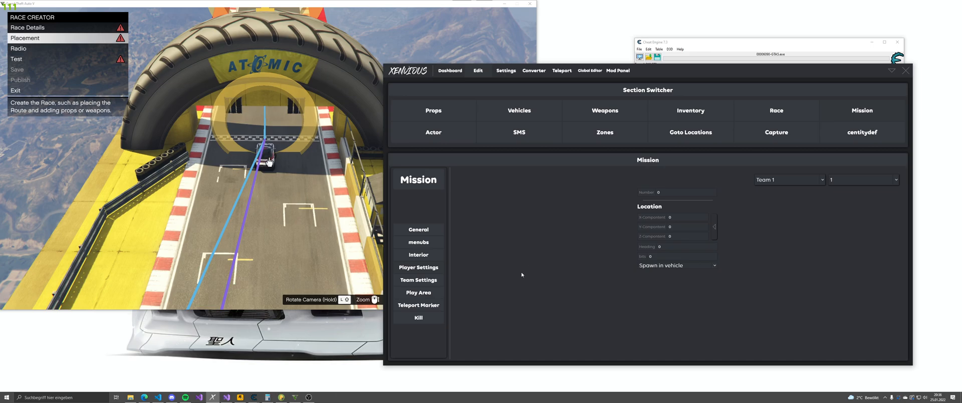
mouse_move(451, 302)
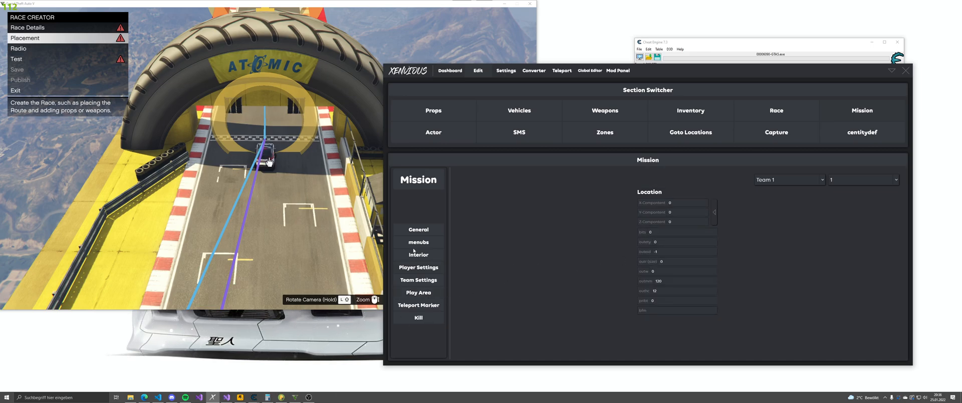
mouse_move(760, 157)
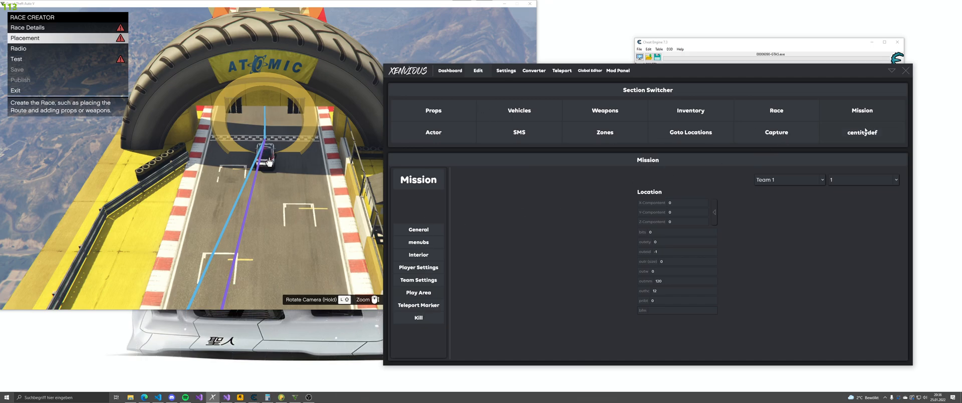
- Visit centitydef, return to Props and leave the prop colour list on Racing
click(861, 133)
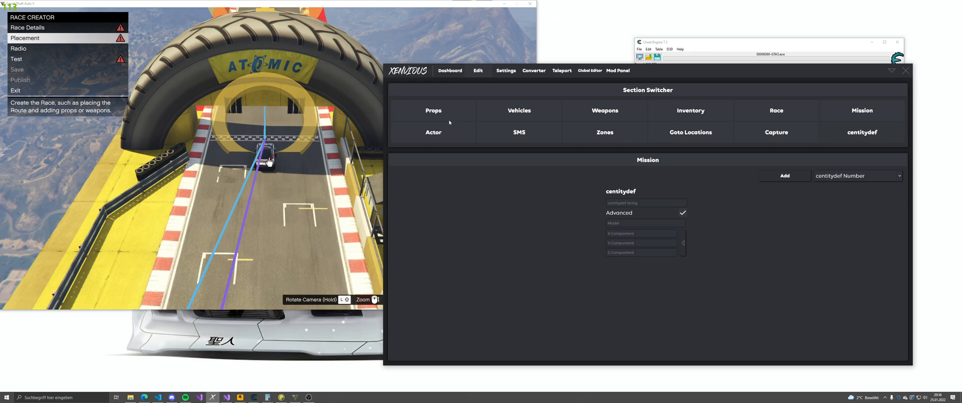
click(433, 110)
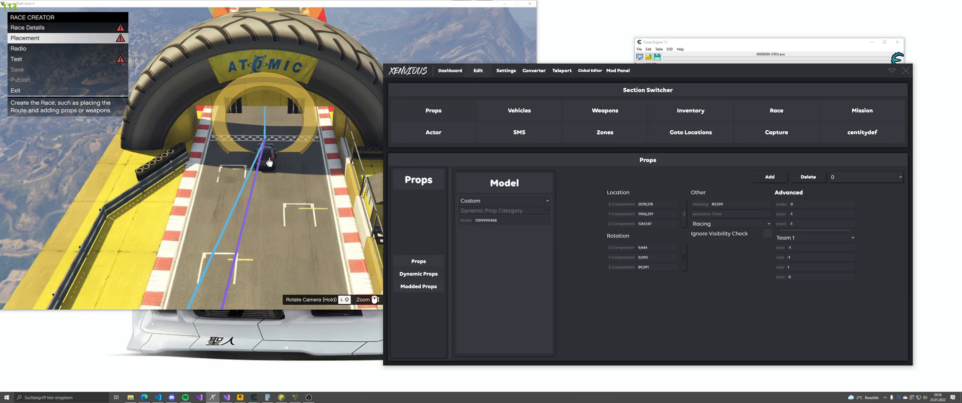
click(730, 224)
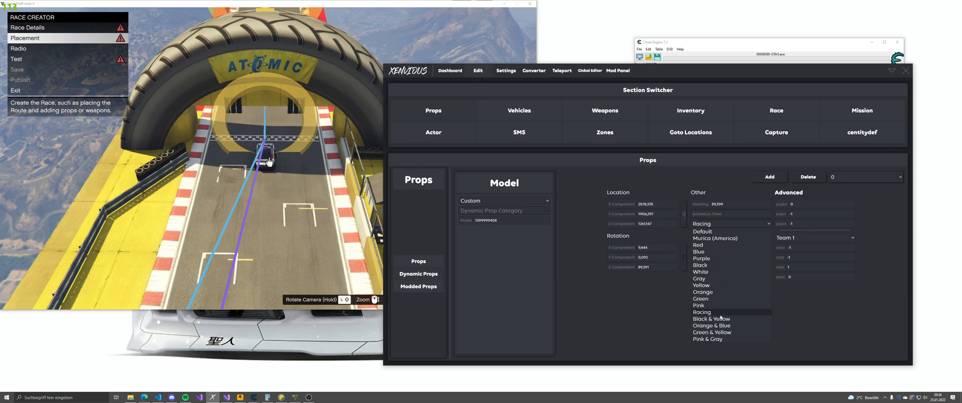
click(701, 312)
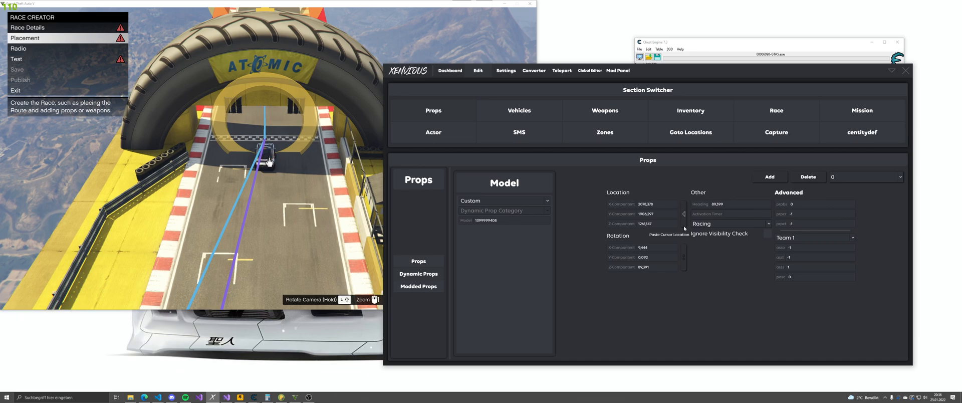
mouse_move(663, 298)
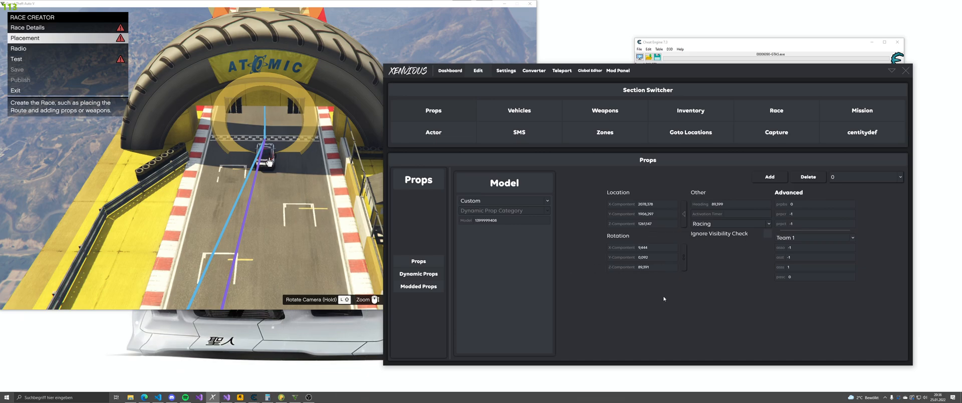